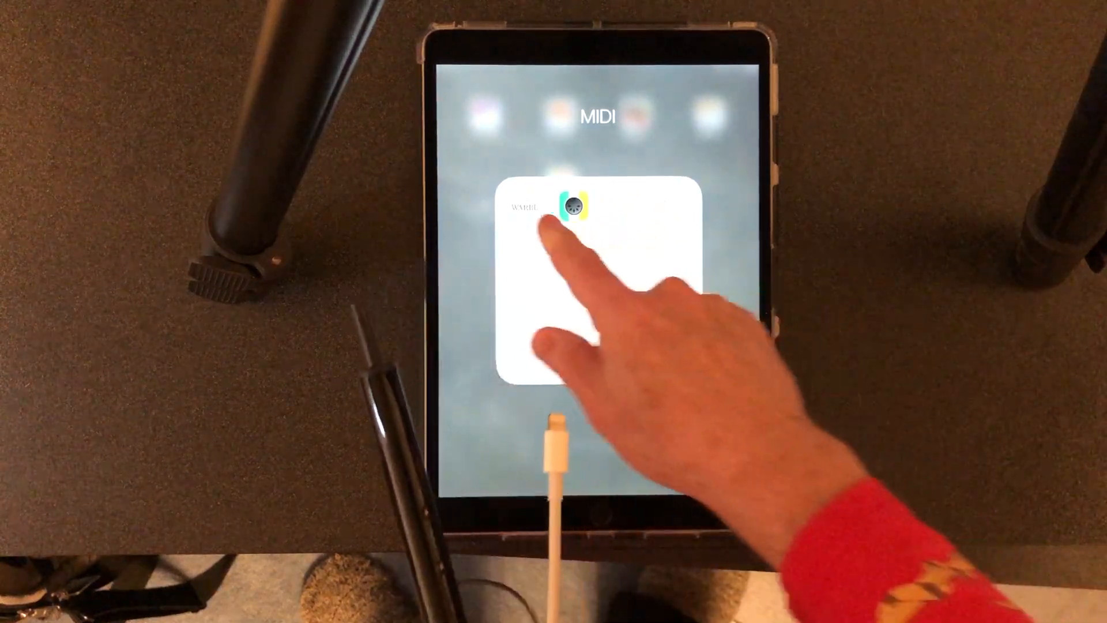
# - Launch the WARBL Configuration Tool from the MIDI folder and connect the WARBL
pyautogui.click(565, 204)
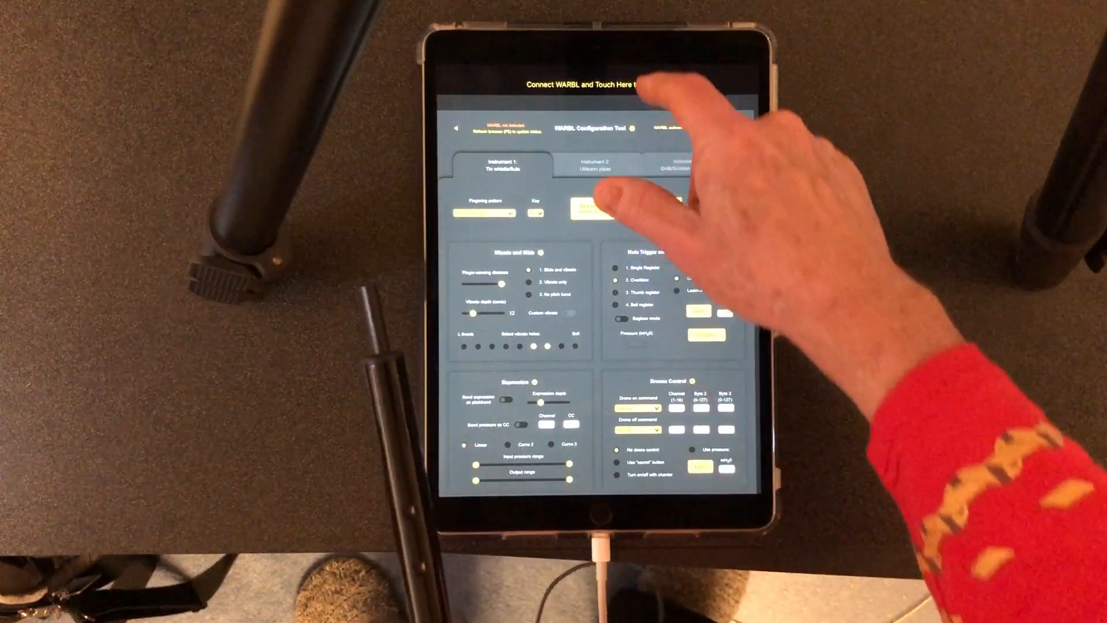
pyautogui.click(594, 84)
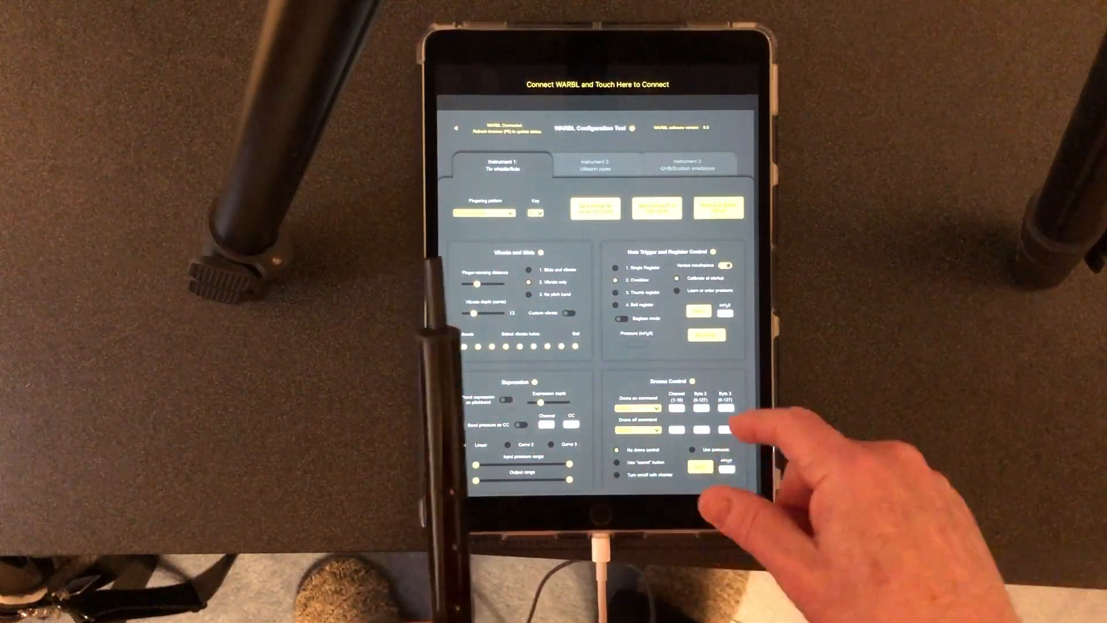
pyautogui.scroll(-3)
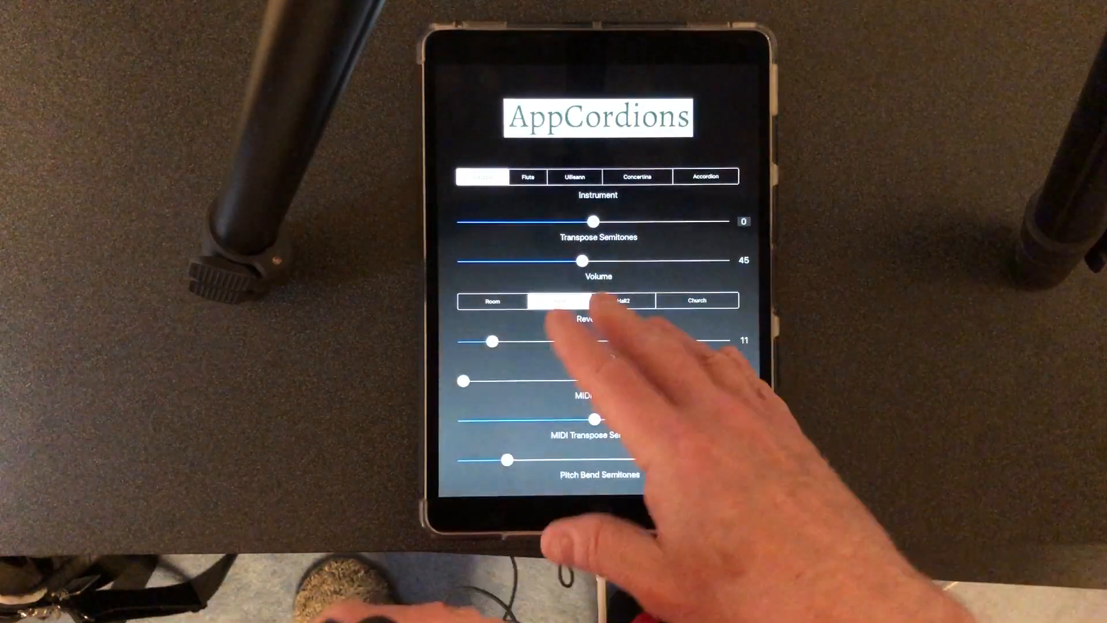
# - Open AppCordions showing hall reverb level 11, MIDI channel 1, and 2-semitone pitch bend
pyautogui.click(560, 301)
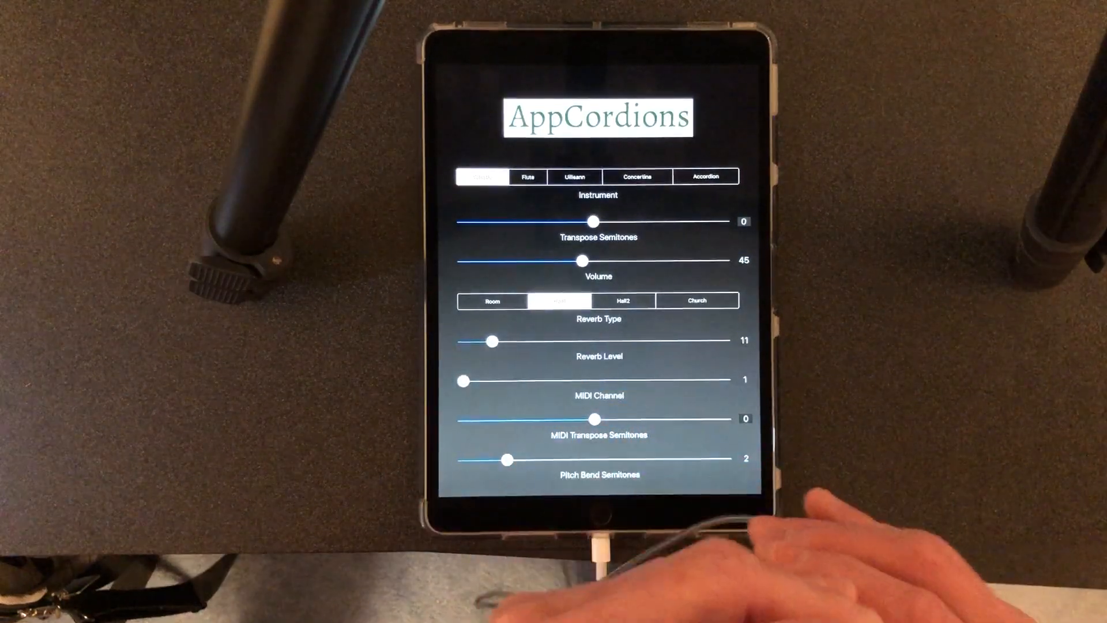